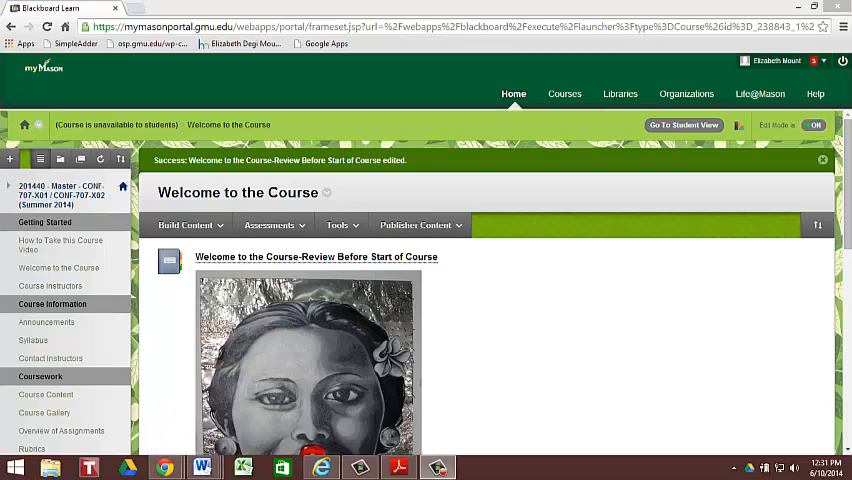
{"action": "mouse_move", "coordinate": [820, 294]}
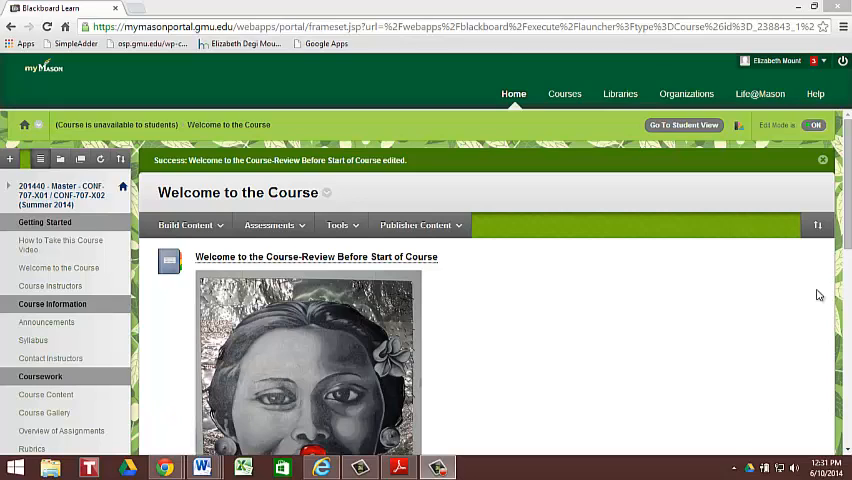
{"action": "mouse_move", "coordinate": [788, 228]}
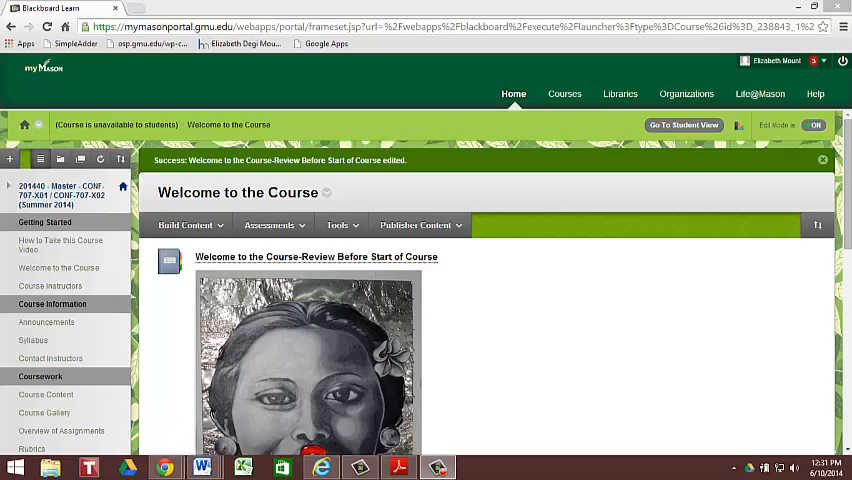
{"action": "mouse_move", "coordinate": [784, 78]}
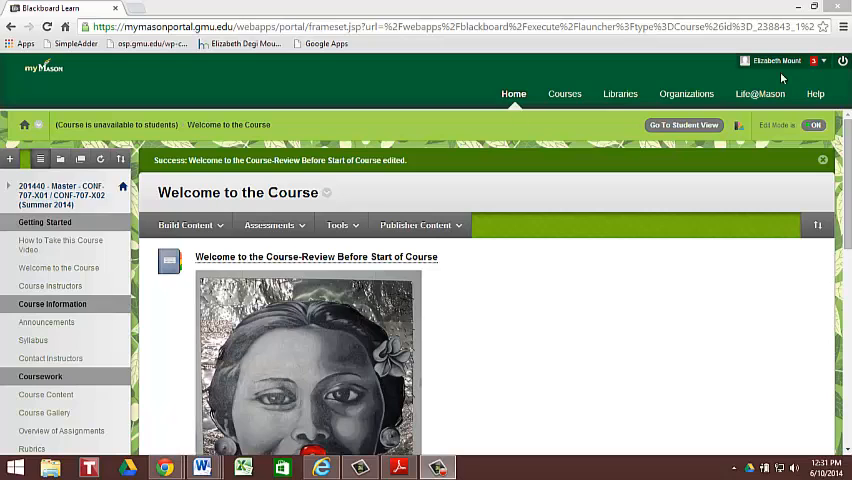
- Show the course Announcements page, which reports none posted in the last 7 days
{"action": "left_click", "coordinate": [564, 92]}
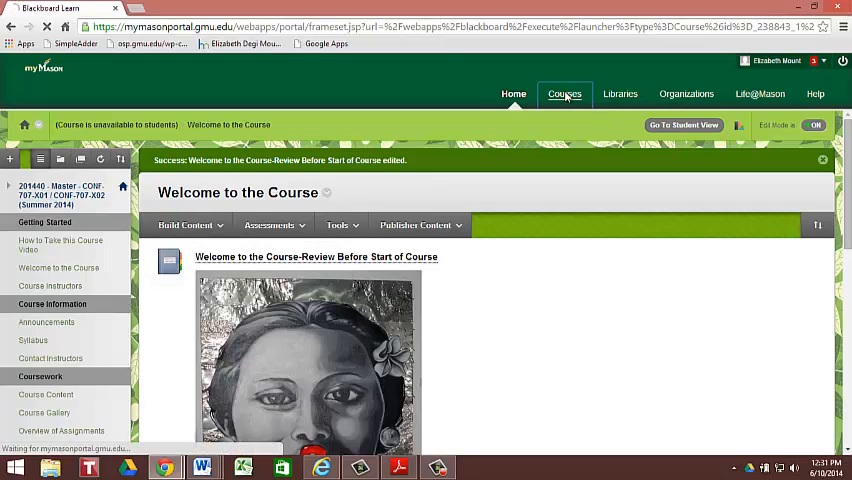
{"action": "left_click", "coordinate": [562, 92]}
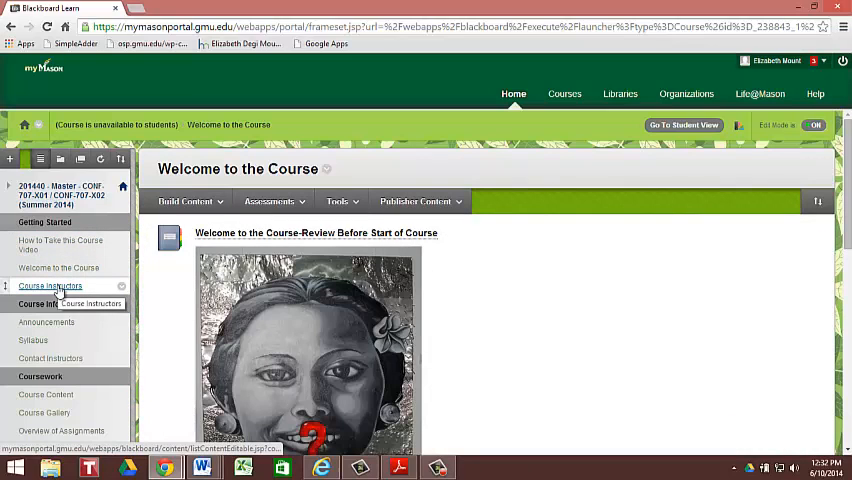
{"action": "left_click", "coordinate": [50, 284]}
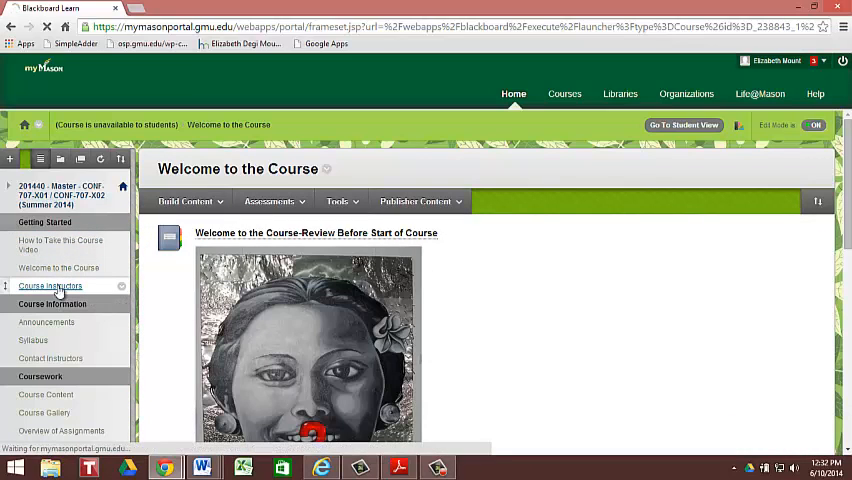
{"action": "left_click", "coordinate": [50, 286]}
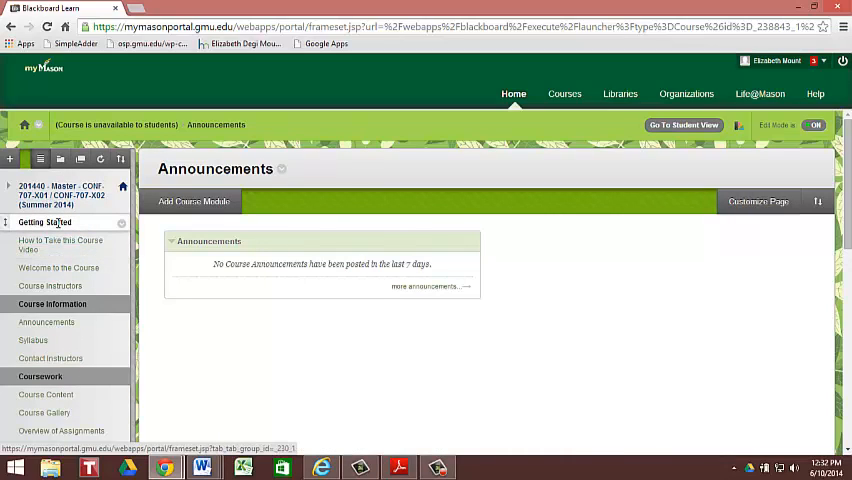
{"action": "mouse_move", "coordinate": [44, 222]}
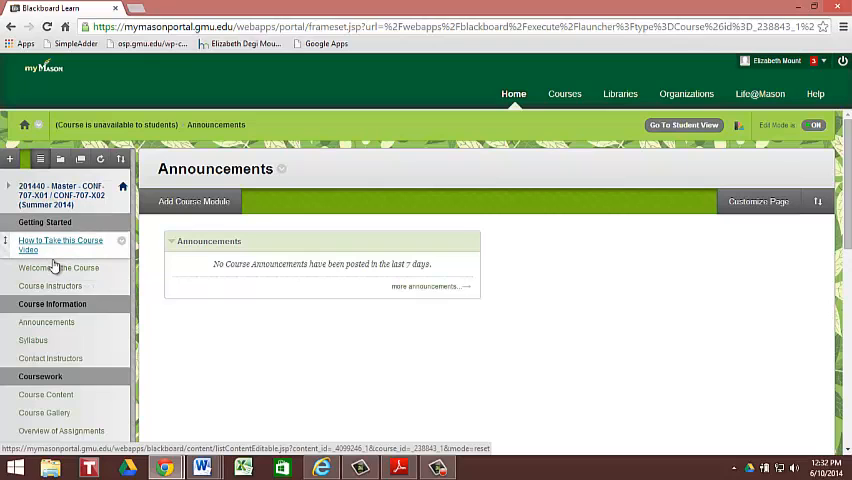
- Show the Welcome to the Course page under Getting Started with its table of contents
{"action": "left_click", "coordinate": [58, 268]}
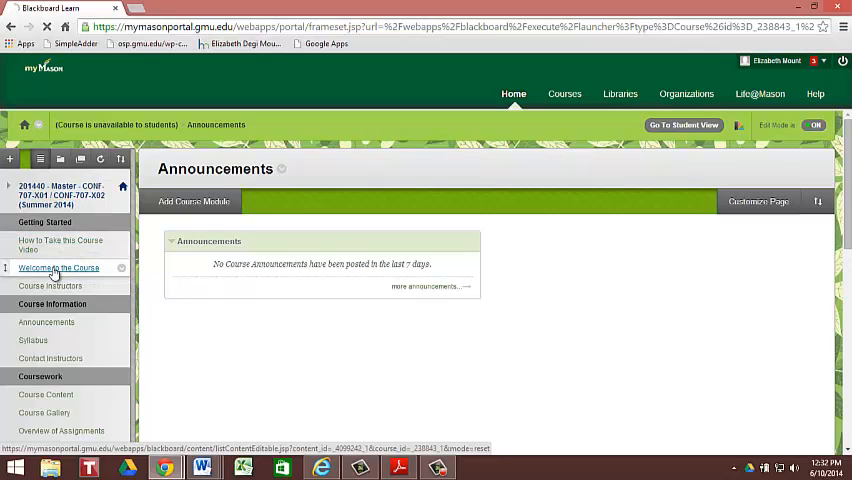
{"action": "left_click", "coordinate": [58, 268]}
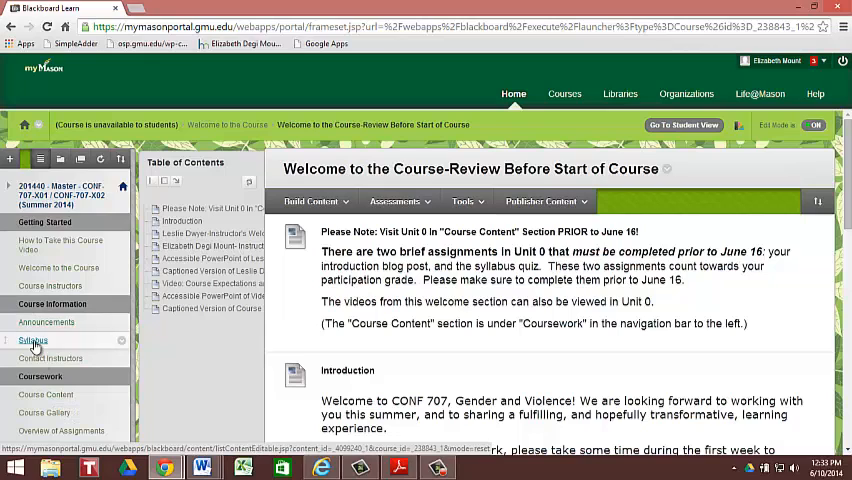
- Show the Syllabus page listing the CONF 707 syllabus as DOCX and PDF
{"action": "left_click", "coordinate": [32, 340]}
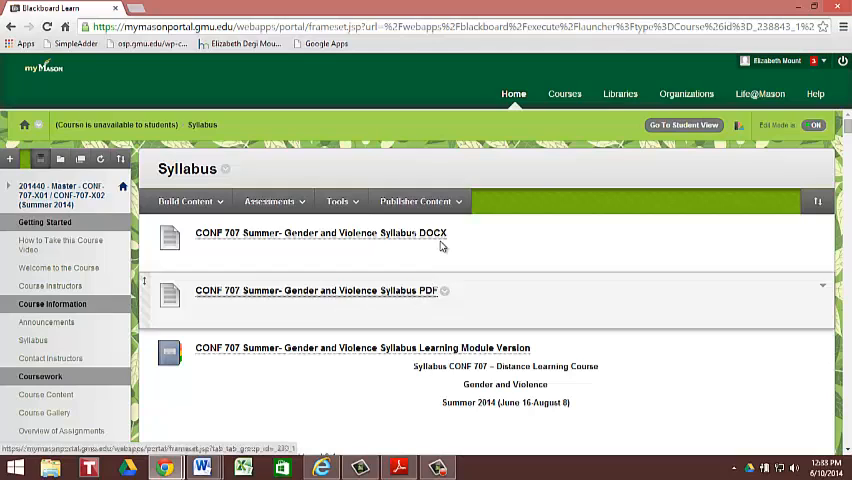
{"action": "mouse_move", "coordinate": [446, 238]}
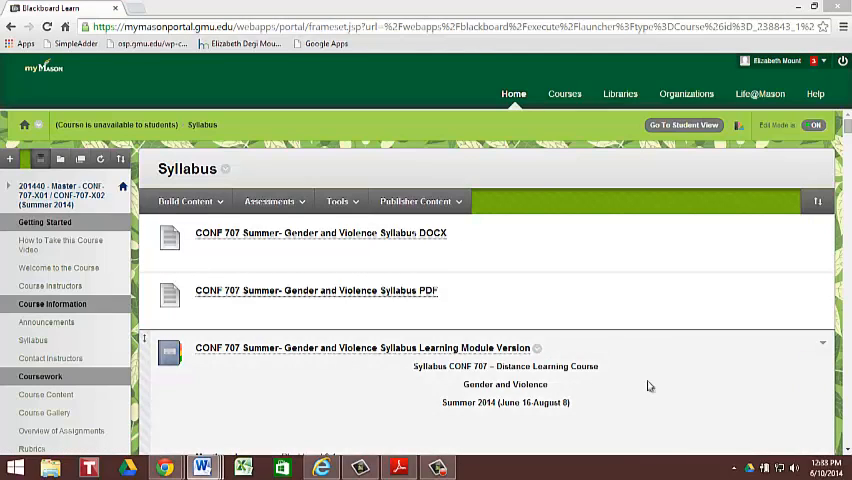
- Show the Contact Instructors page and review office hours by appointment via Skype
{"action": "left_click", "coordinate": [50, 358]}
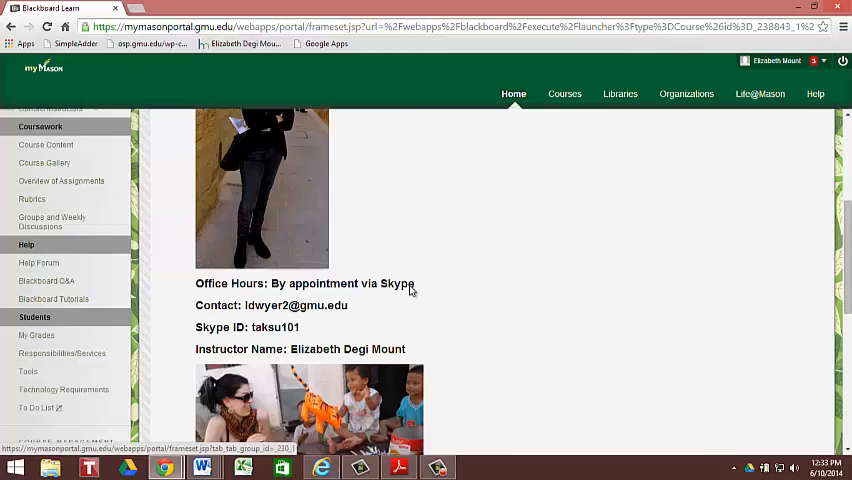
{"action": "scroll", "scroll_direction": "down", "scroll_amount": 3}
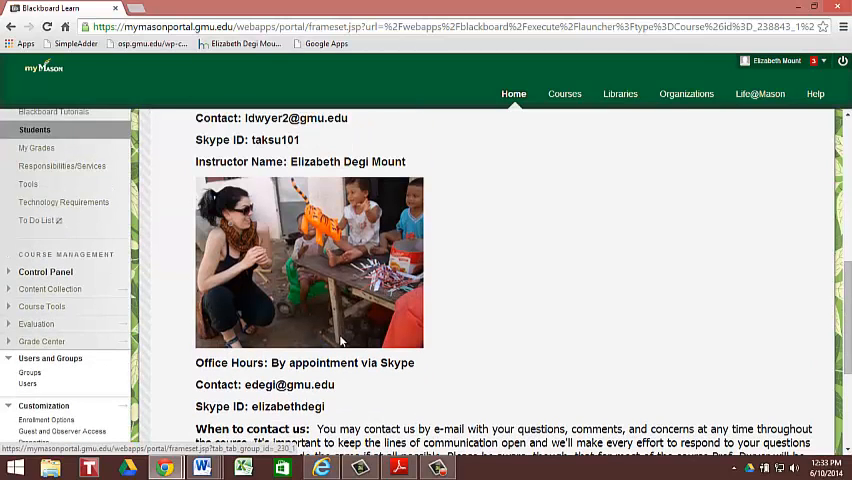
{"action": "mouse_move", "coordinate": [360, 196]}
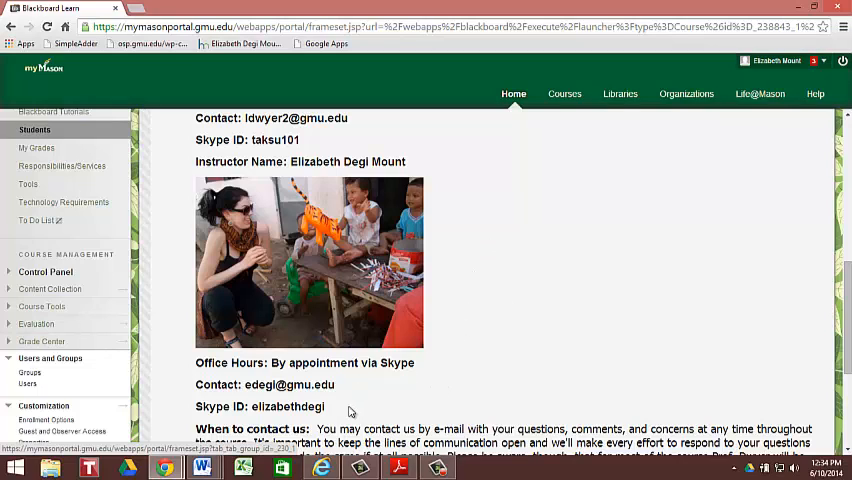
{"action": "left_click_drag", "start_coordinate": [196, 384], "coordinate": [324, 406]}
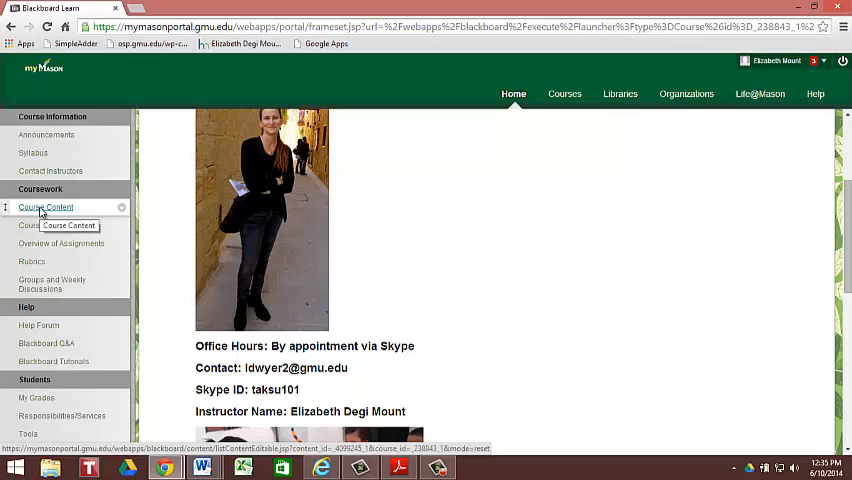
- Browse Course Content and enter the Unit 0 pre-start folder with Syllabus Quiz and blog post
{"action": "left_click", "coordinate": [46, 208]}
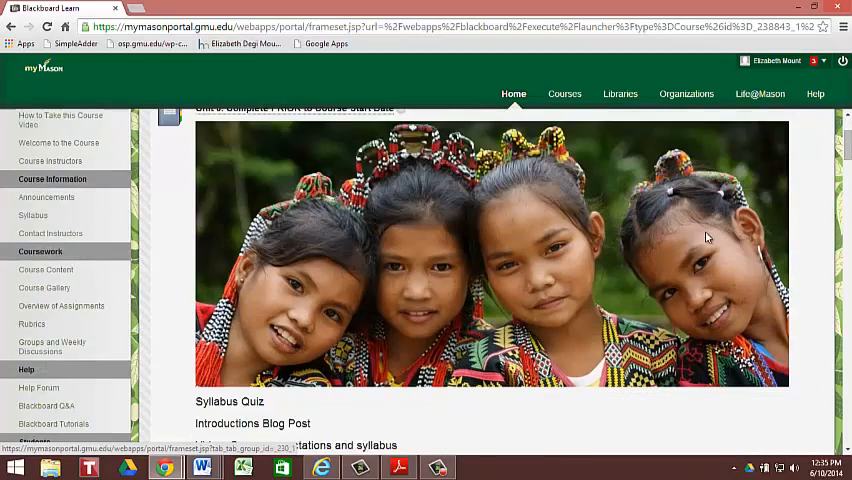
{"action": "scroll", "scroll_direction": "down", "scroll_amount": 3}
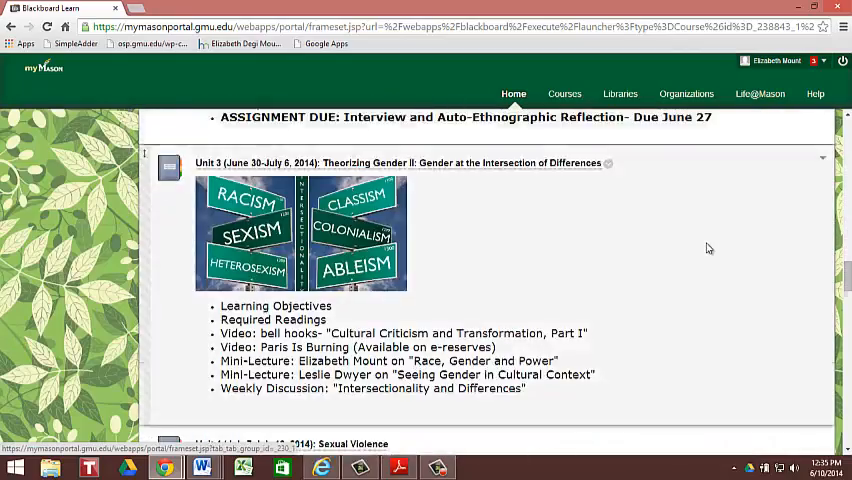
{"action": "scroll", "scroll_direction": "down", "scroll_amount": 3}
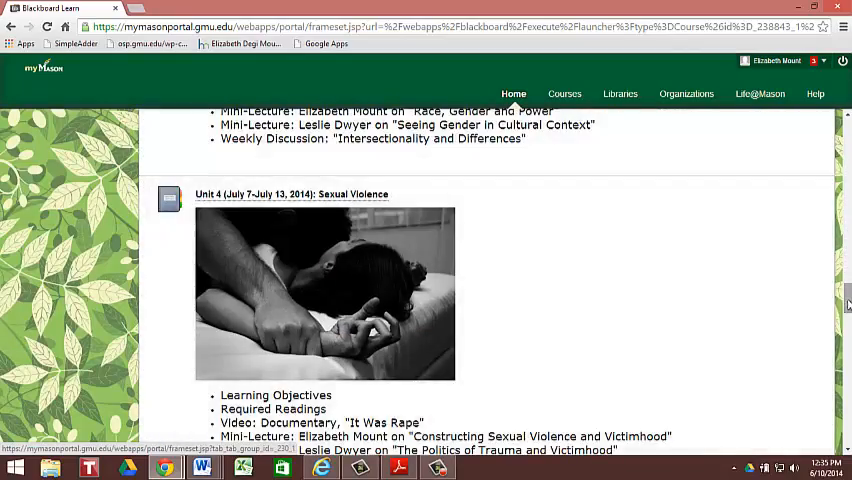
{"action": "left_click", "coordinate": [416, 200]}
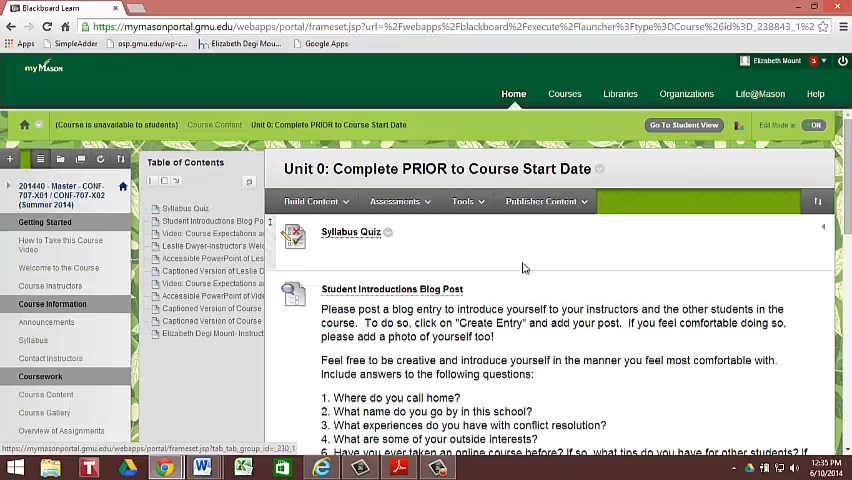
- Review the Unit 0 items before moving to the Rubrics section
{"action": "scroll", "scroll_direction": "down", "scroll_amount": 3}
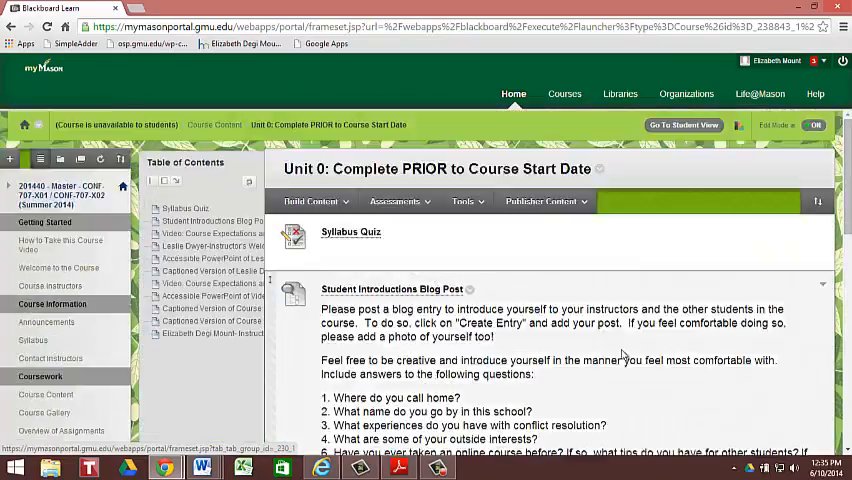
{"action": "scroll", "scroll_direction": "down", "scroll_amount": 3}
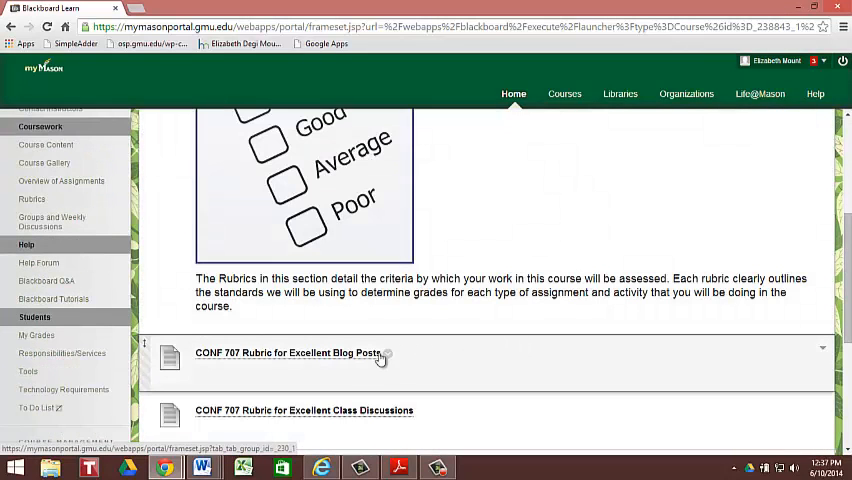
- Download the CONF 707 Rubric for Excellent Blog Posts as a DOCX file
{"action": "left_click", "coordinate": [288, 352]}
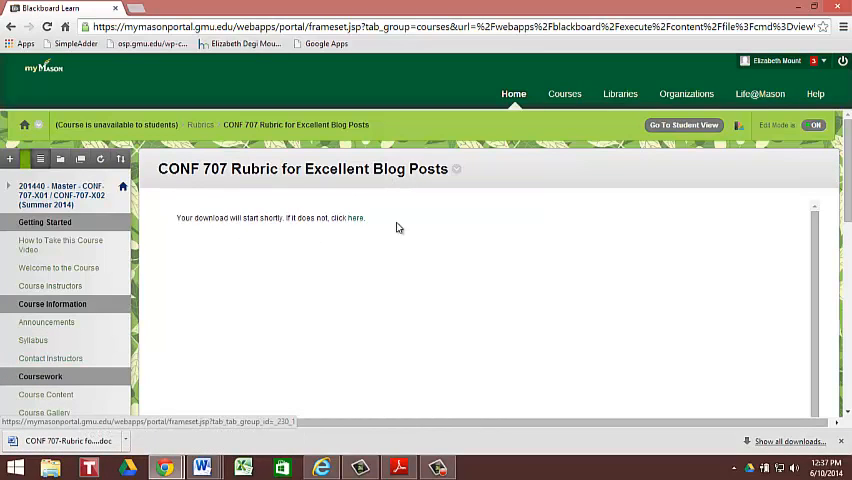
{"action": "triple_click", "coordinate": [270, 216]}
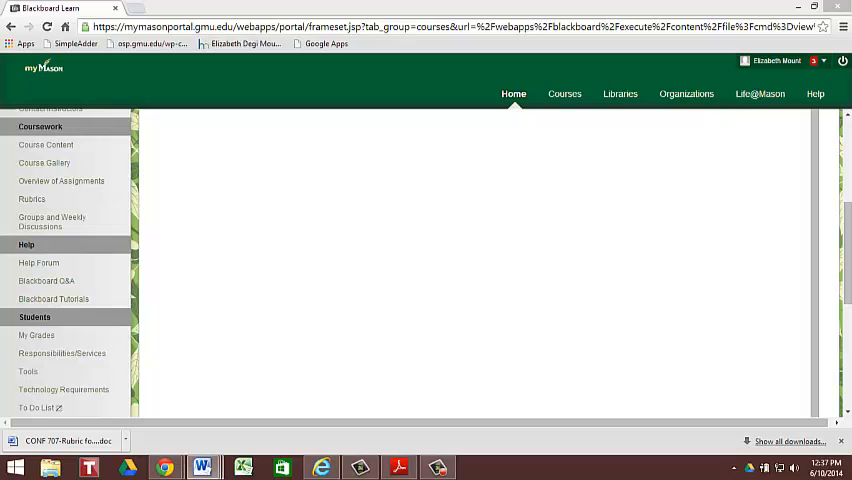
{"action": "mouse_move", "coordinate": [180, 394]}
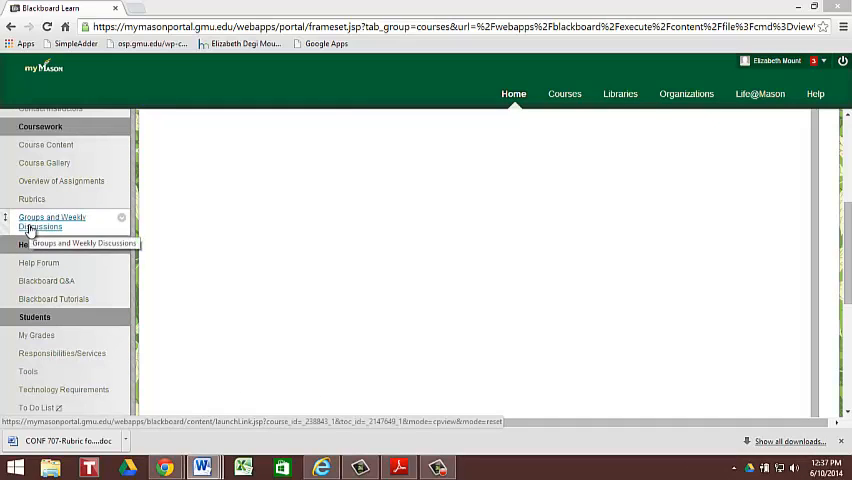
- Show the Groups and Weekly Discussions area listing Groups 1 through 4
{"action": "left_click", "coordinate": [52, 220]}
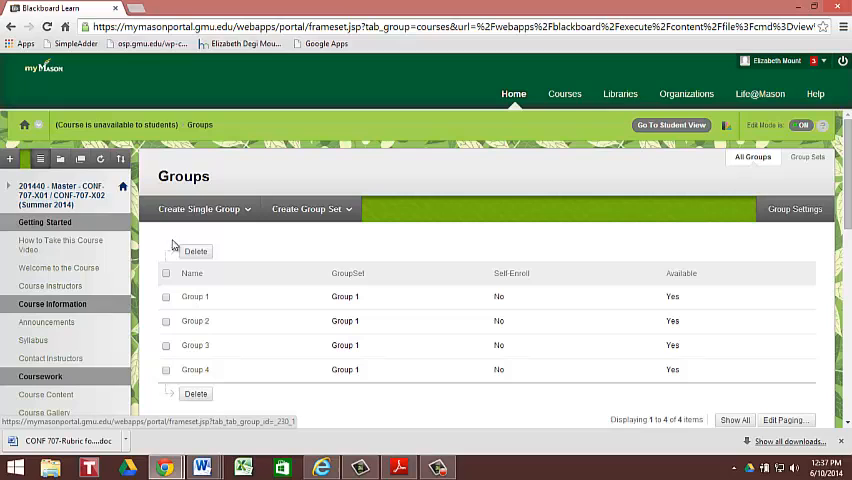
{"action": "mouse_move", "coordinate": [284, 252]}
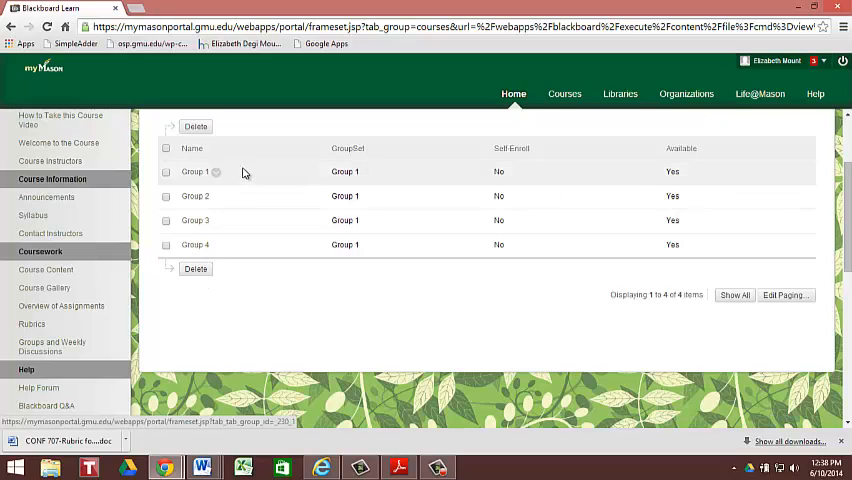
{"action": "mouse_move", "coordinate": [192, 172]}
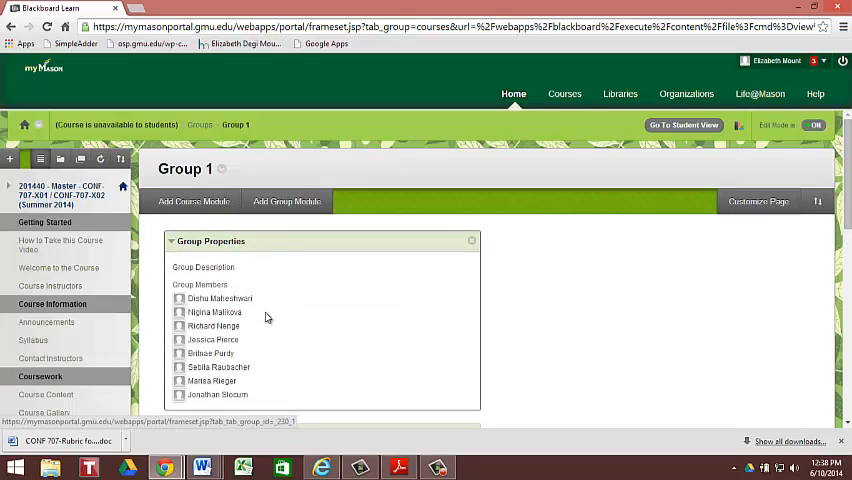
{"action": "mouse_move", "coordinate": [290, 336]}
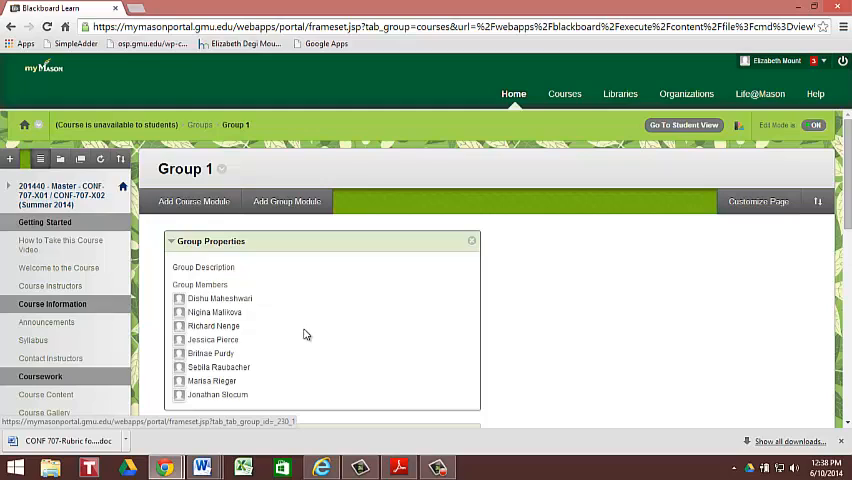
- Enter Group 1's Discussion Board listing the Weekly Discussion forum
{"action": "scroll", "scroll_direction": "down", "scroll_amount": 3}
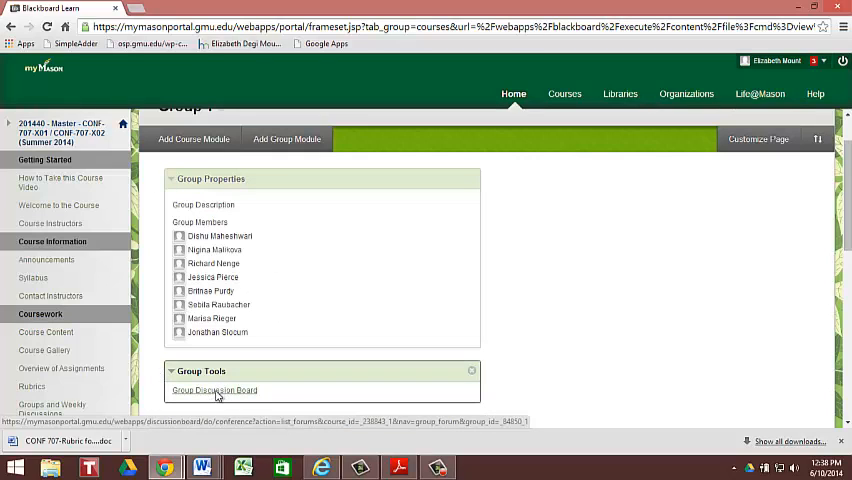
{"action": "left_click", "coordinate": [214, 390]}
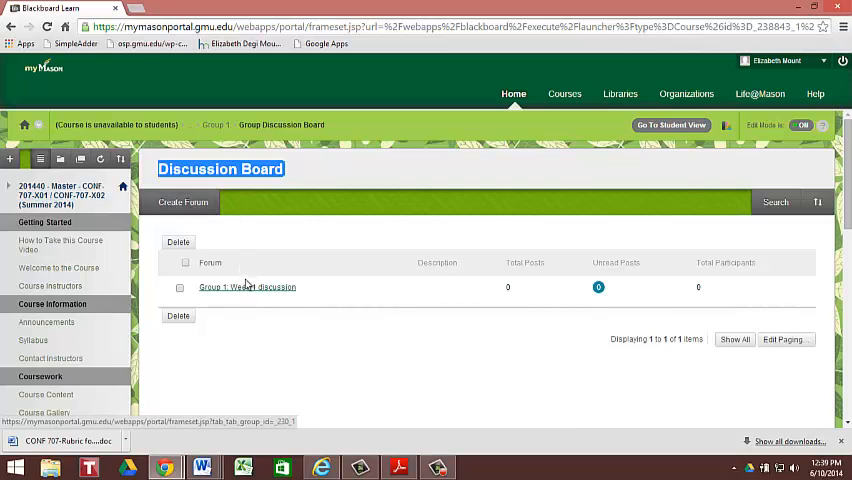
- View the empty Group 1: Week 1 forum and return to the Group Discussion Board
{"action": "left_click", "coordinate": [246, 288]}
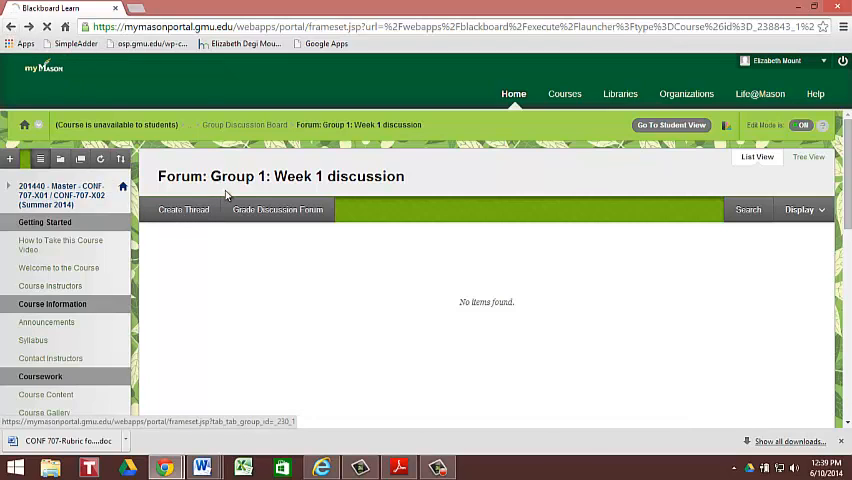
{"action": "left_click", "coordinate": [244, 124]}
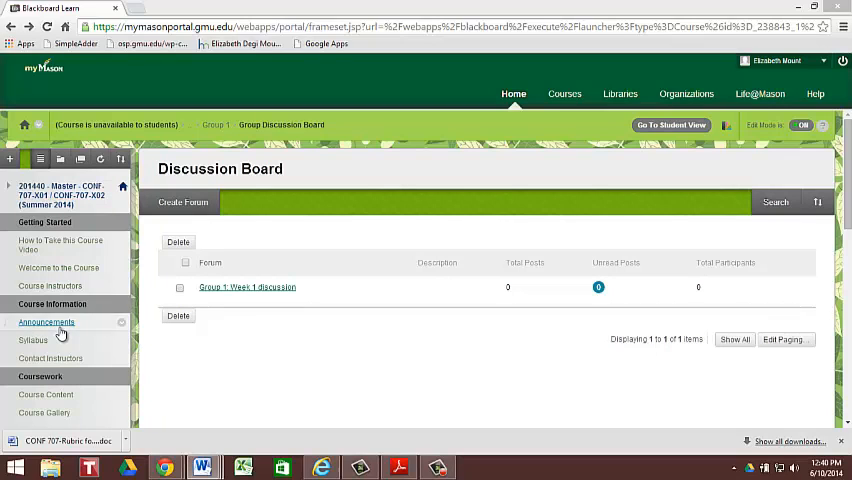
- View the Course Content unit page from the course menu and browse its contents
{"action": "left_click", "coordinate": [46, 394]}
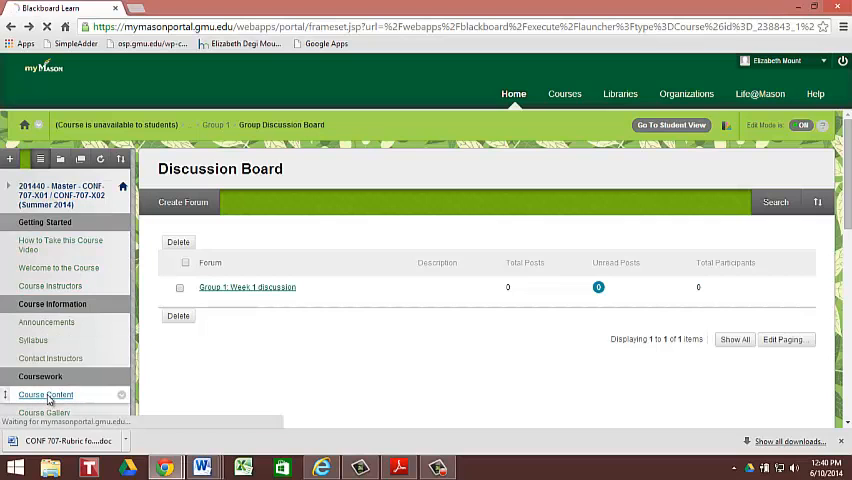
{"action": "left_click", "coordinate": [44, 394]}
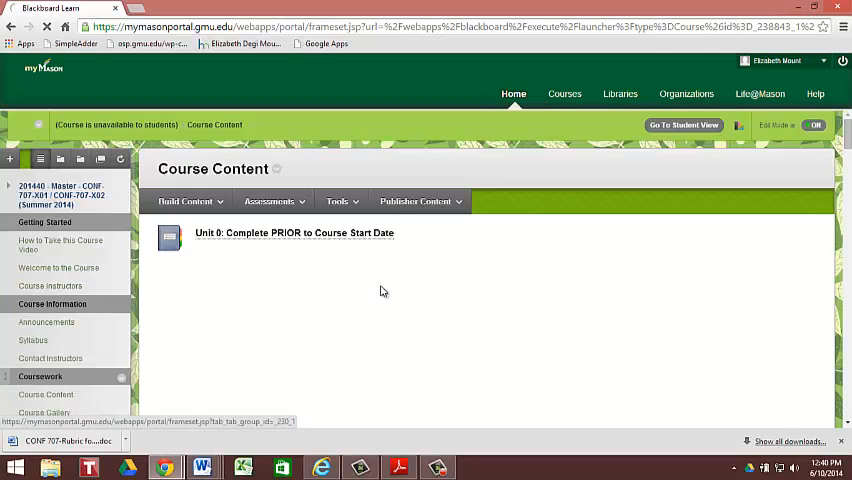
{"action": "scroll", "scroll_direction": "down", "scroll_amount": 3}
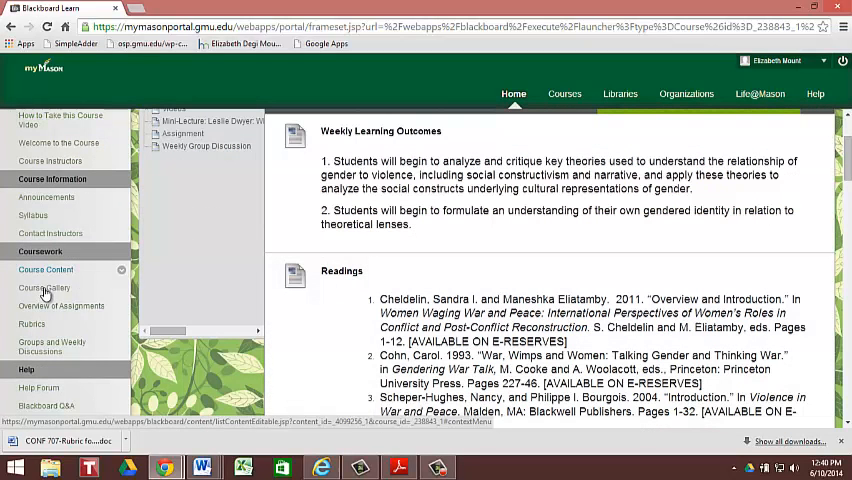
- Return to the Groups page listing Groups 1 through 4, all available
{"action": "left_click", "coordinate": [44, 288]}
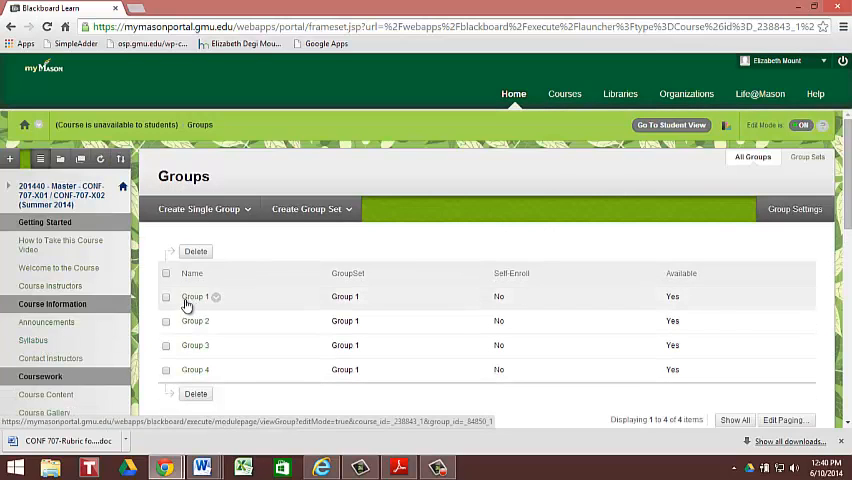
{"action": "scroll", "scroll_direction": "down", "scroll_amount": 3}
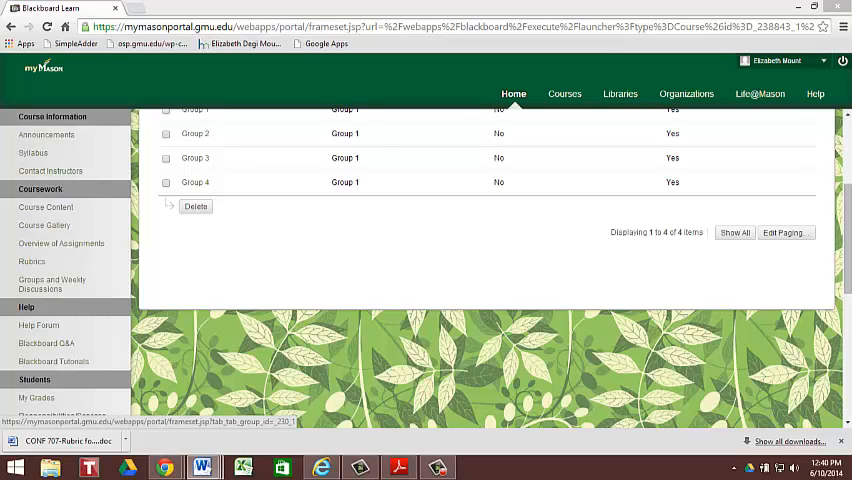
{"action": "mouse_move", "coordinate": [364, 382]}
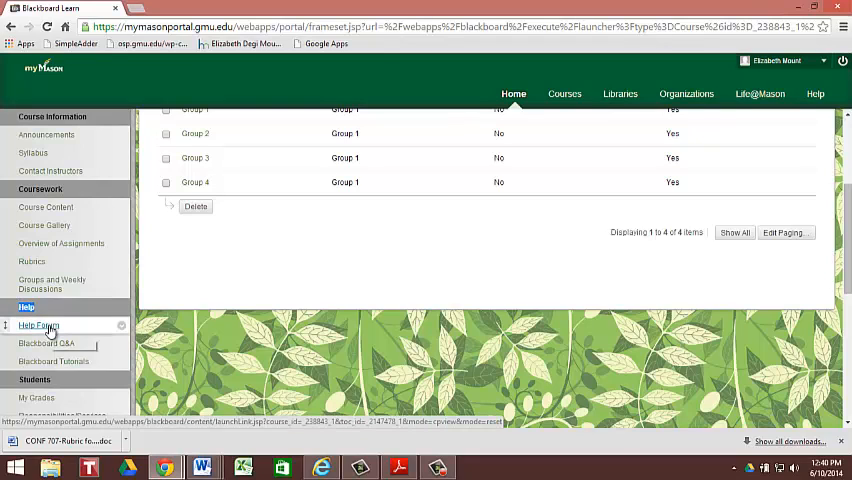
- View the empty Help Forum, then launch Blackboard Tutorials in a new browser tab
{"action": "left_click", "coordinate": [40, 324]}
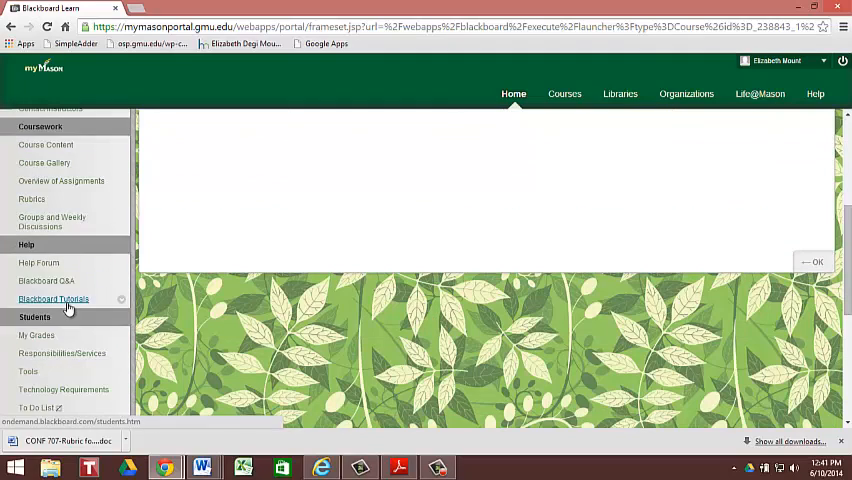
{"action": "left_click", "coordinate": [52, 300]}
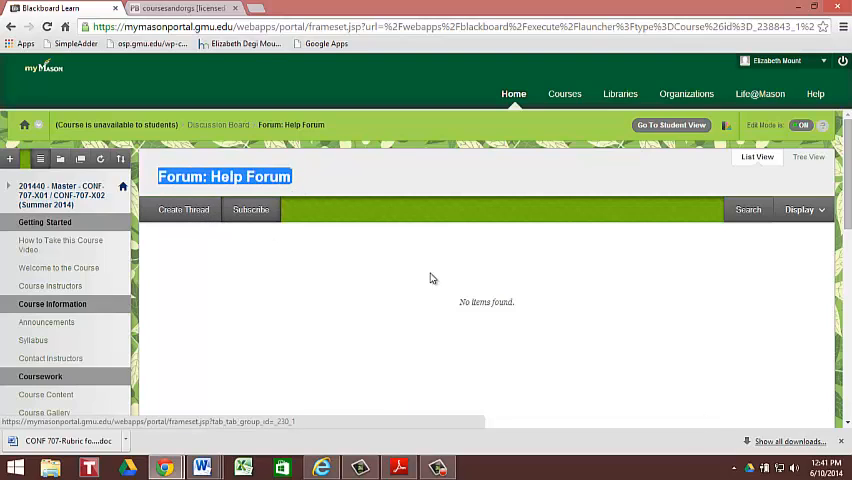
{"action": "mouse_move", "coordinate": [444, 282]}
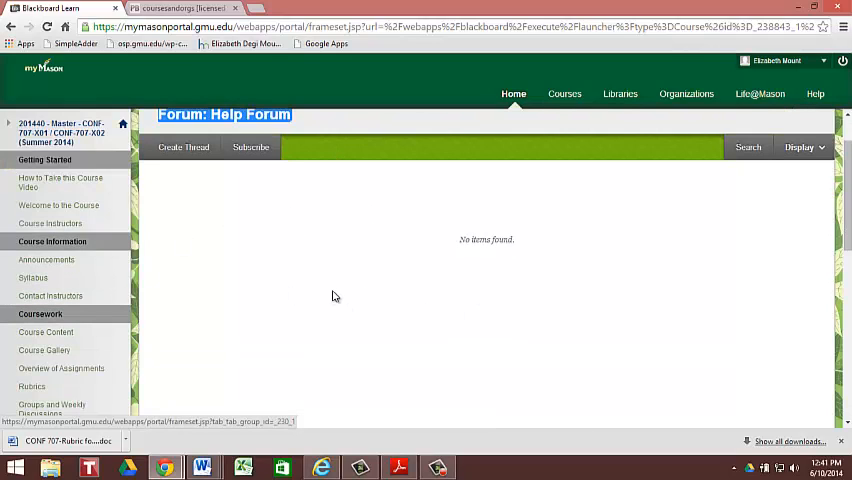
{"action": "mouse_move", "coordinate": [142, 334]}
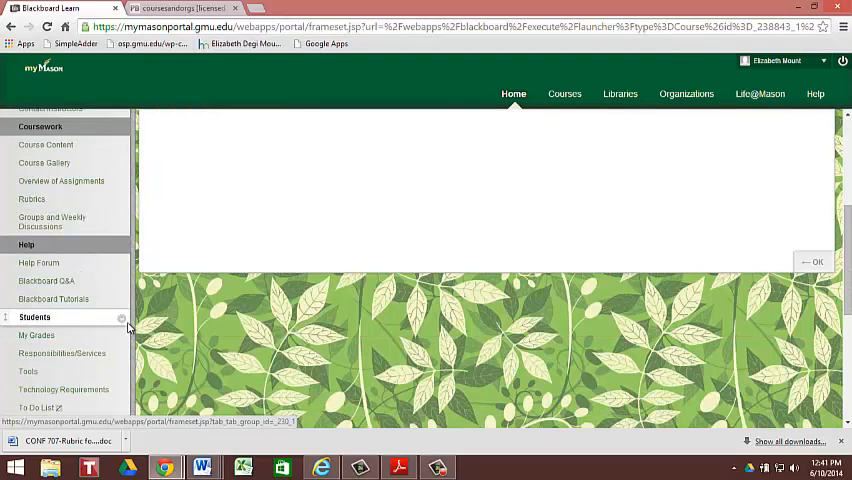
{"action": "mouse_move", "coordinate": [52, 298]}
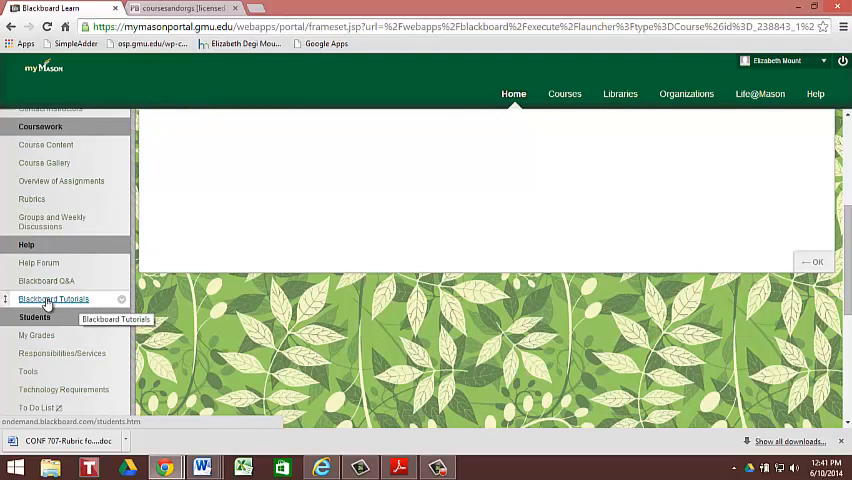
{"action": "mouse_move", "coordinate": [64, 312]}
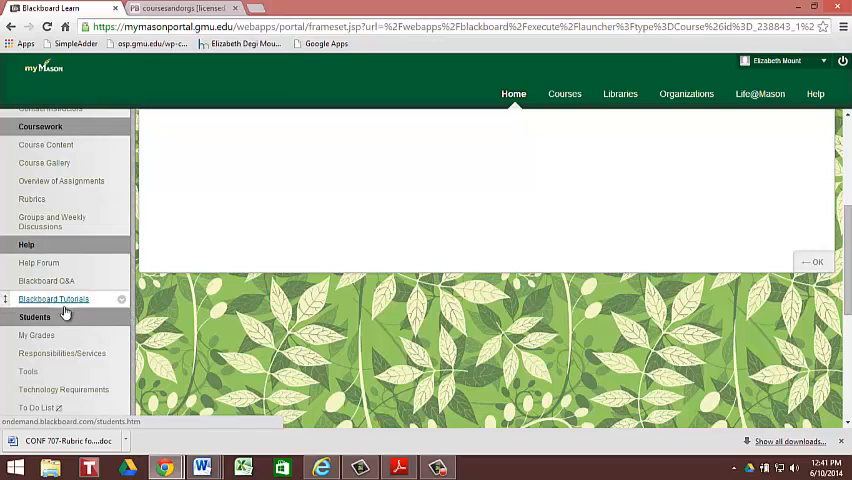
{"action": "mouse_move", "coordinate": [52, 300]}
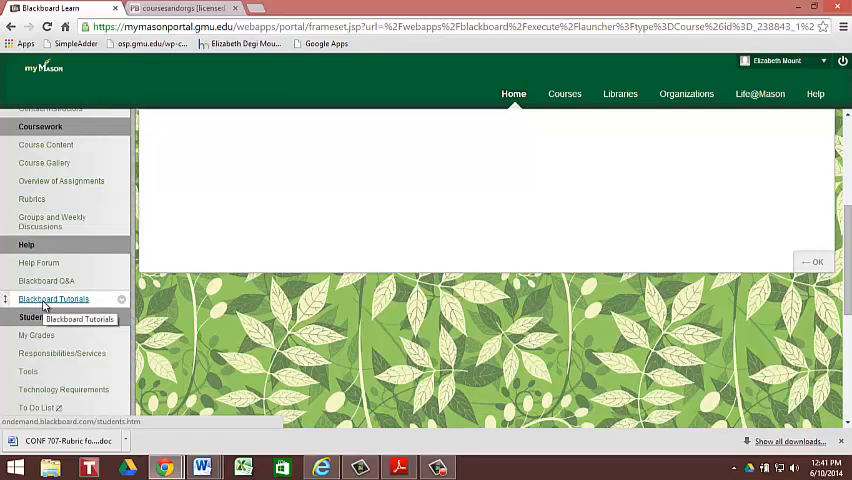
- Browse the Blackboard Help Student Videos page of Learn tutorial videos
{"action": "left_click", "coordinate": [54, 298]}
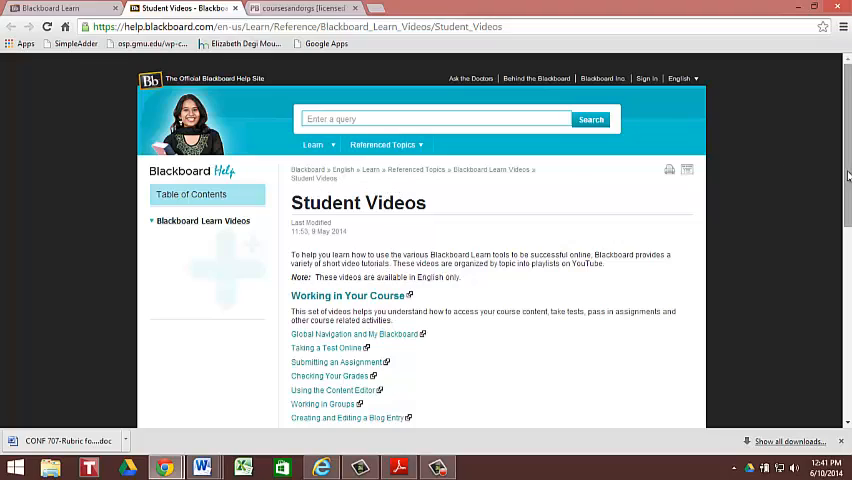
{"action": "scroll", "scroll_direction": "down", "scroll_amount": 3}
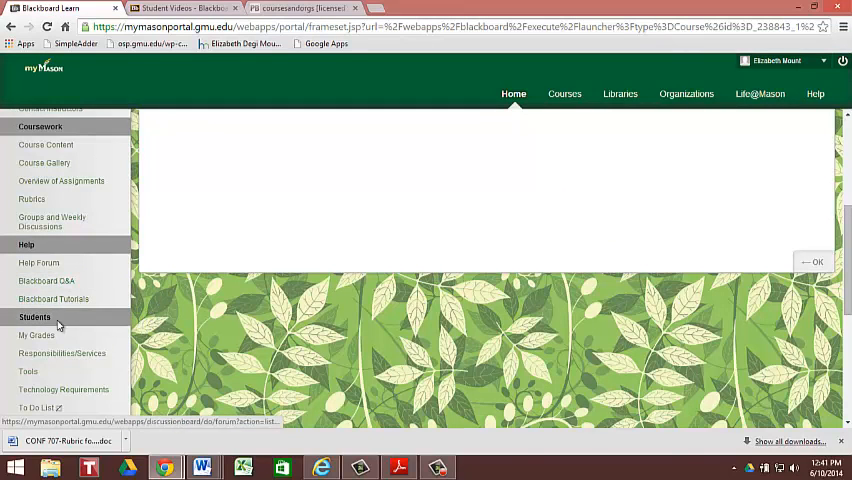
- View My Grades under Students, showing this role has no personal grades
{"action": "scroll", "scroll_direction": "down", "scroll_amount": 3}
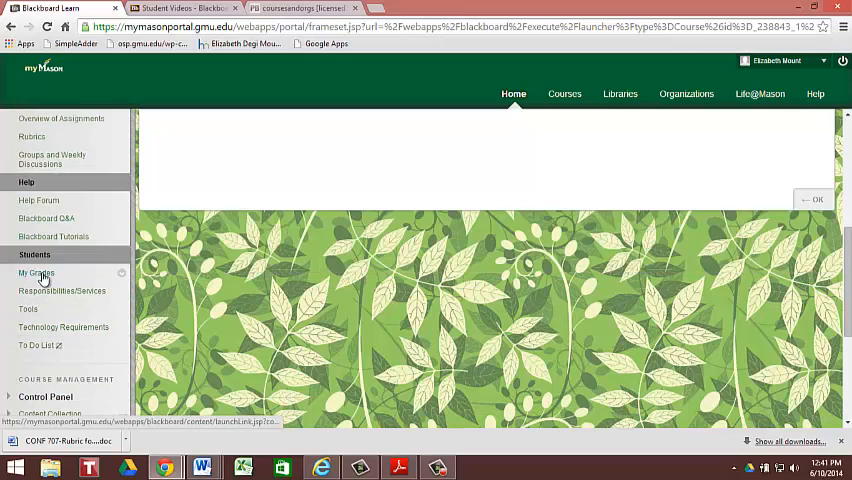
{"action": "left_click", "coordinate": [36, 272]}
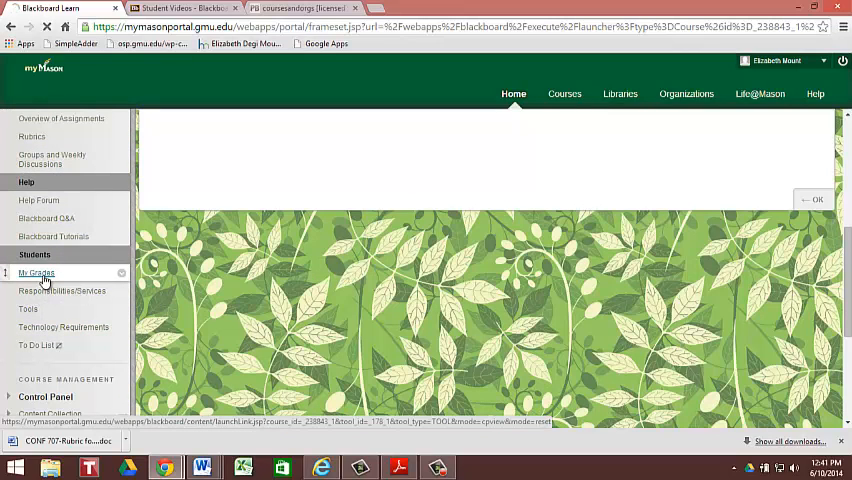
{"action": "left_click", "coordinate": [36, 272]}
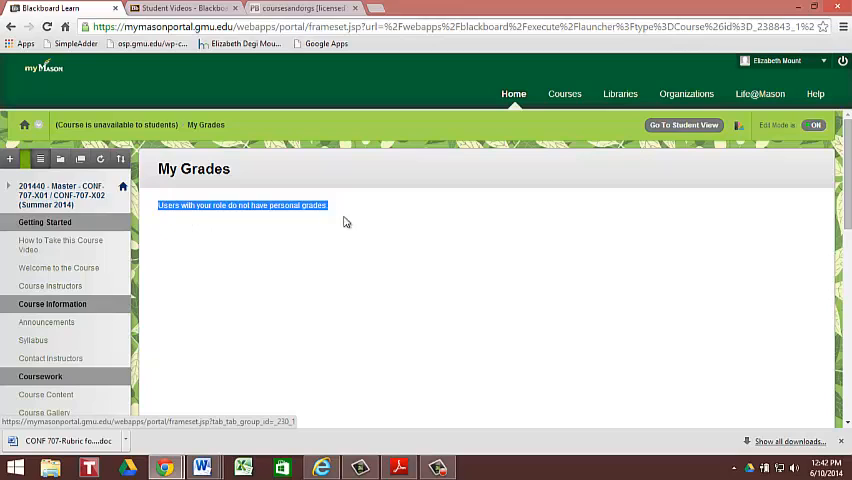
{"action": "scroll", "scroll_direction": "down", "scroll_amount": 3}
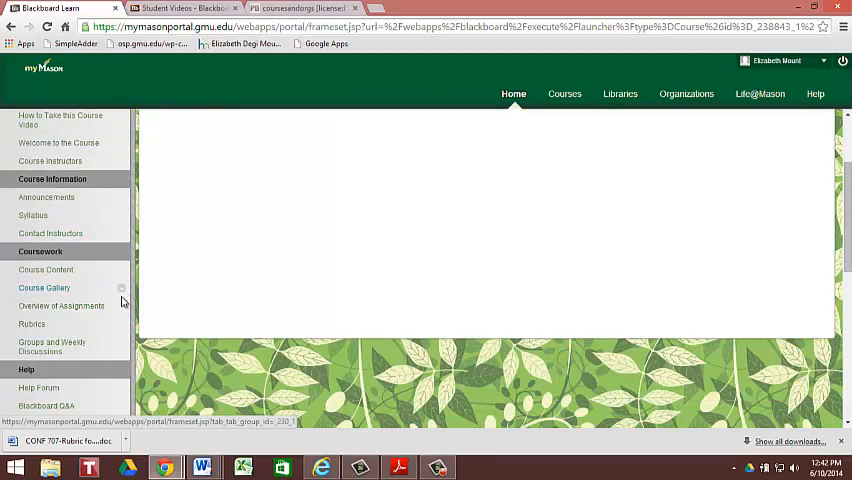
{"action": "mouse_move", "coordinate": [122, 288]}
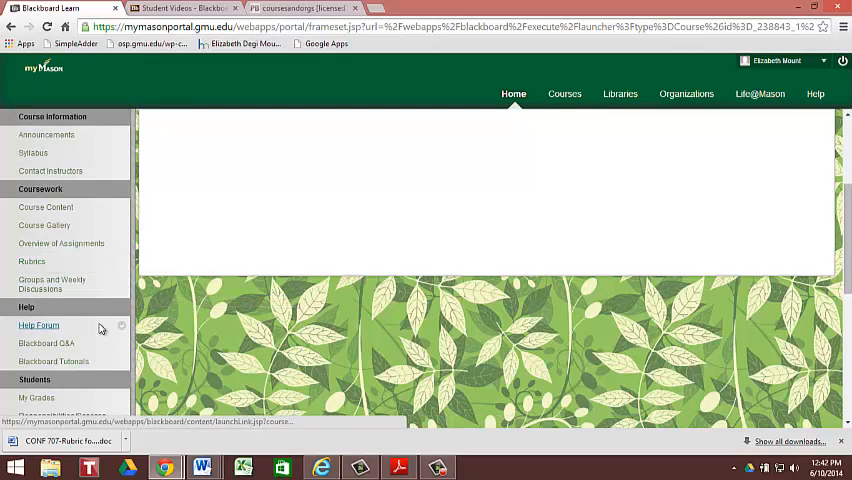
- Review the Responsibilities/Services page under Students and scroll through it
{"action": "left_click", "coordinate": [62, 352]}
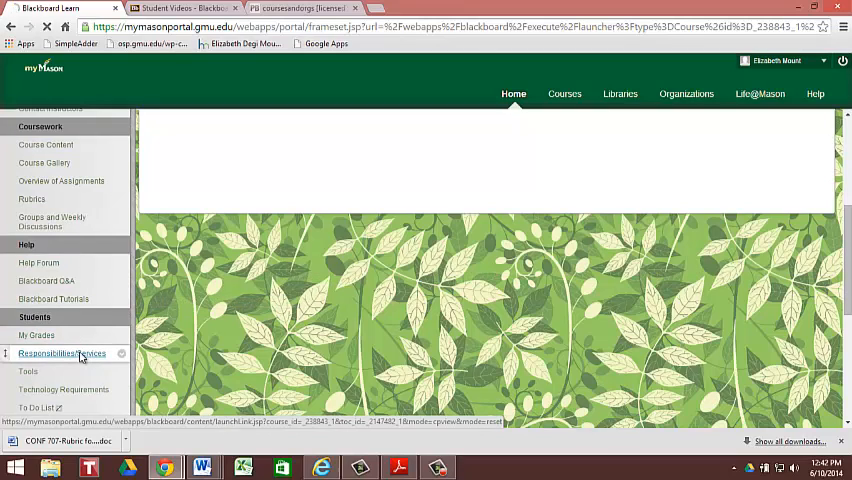
{"action": "left_click", "coordinate": [62, 352]}
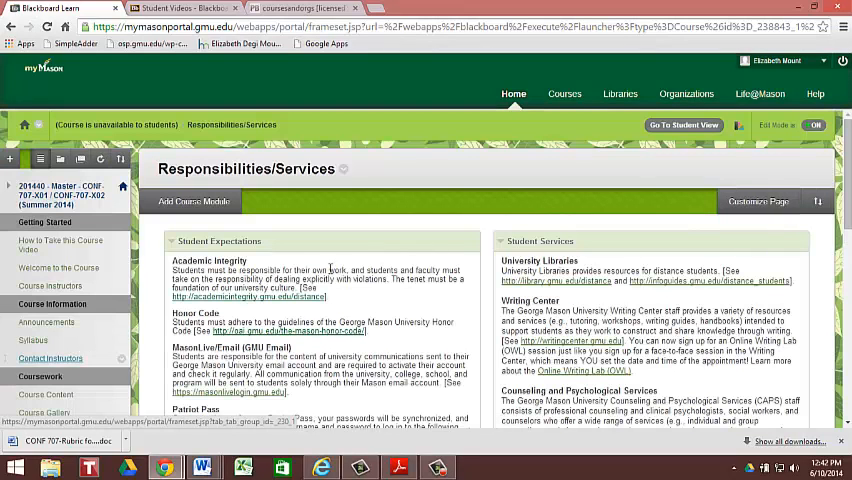
{"action": "scroll", "scroll_direction": "down", "scroll_amount": 3}
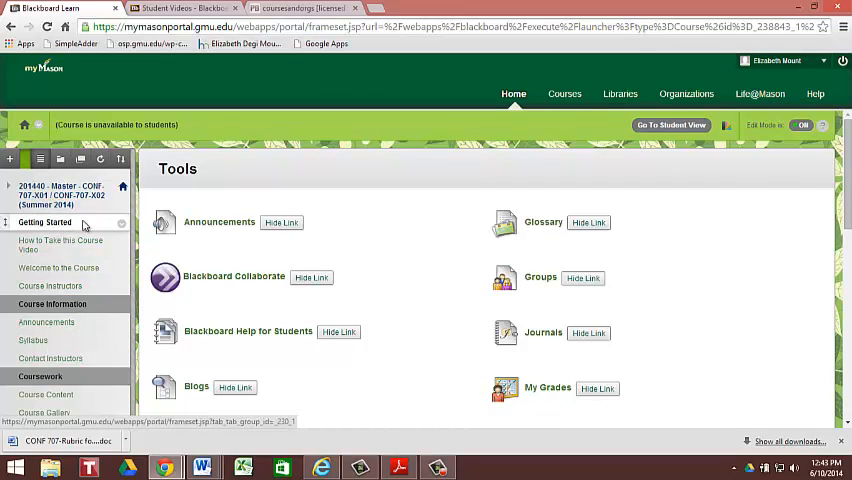
{"action": "scroll", "scroll_direction": "down", "scroll_amount": 3}
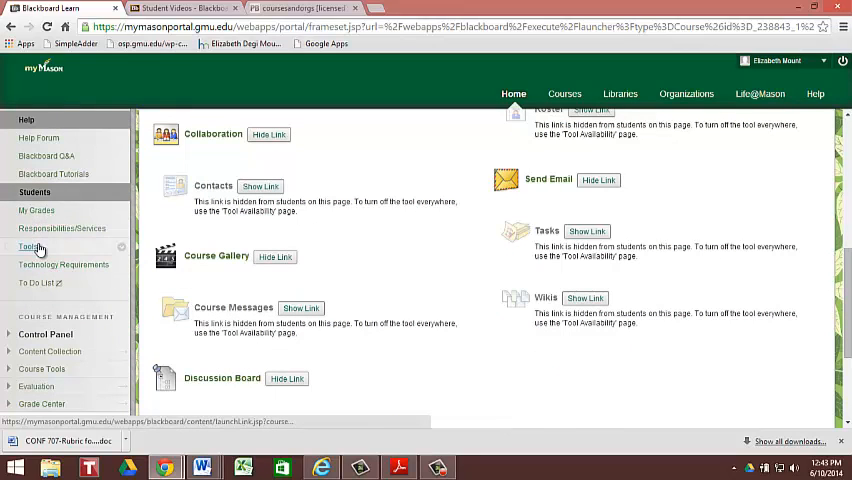
{"action": "left_click", "coordinate": [30, 246]}
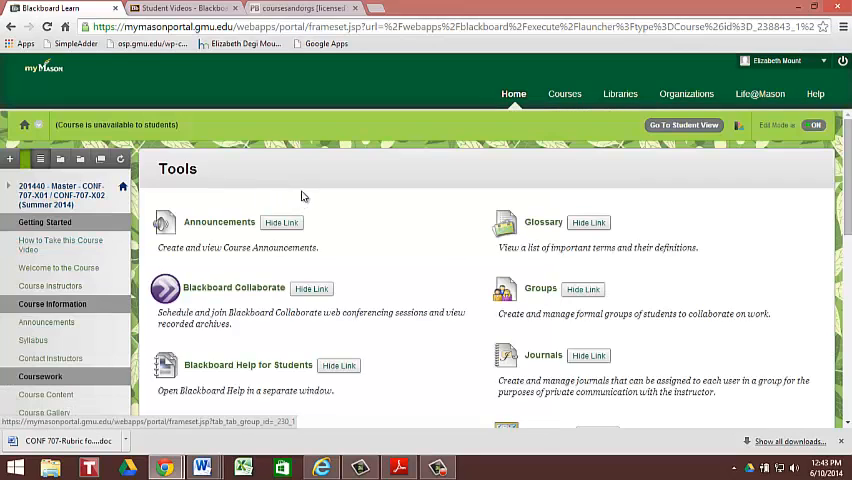
{"action": "scroll", "scroll_direction": "down", "scroll_amount": 3}
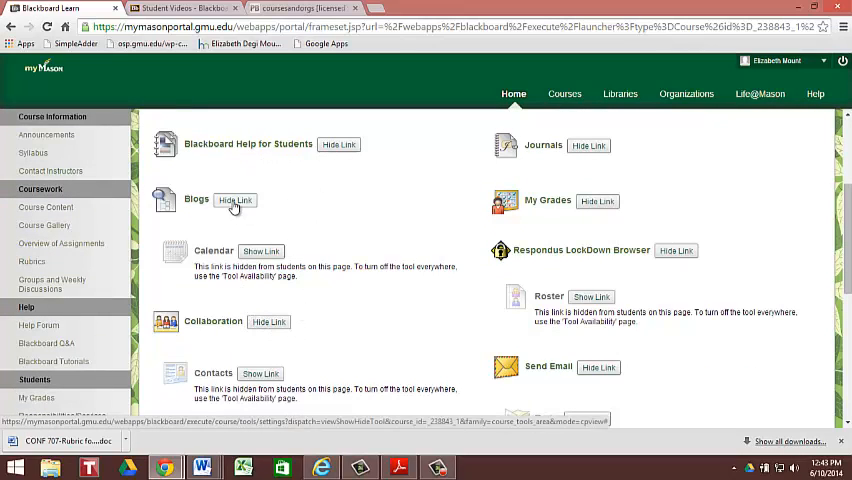
{"action": "mouse_move", "coordinate": [210, 204]}
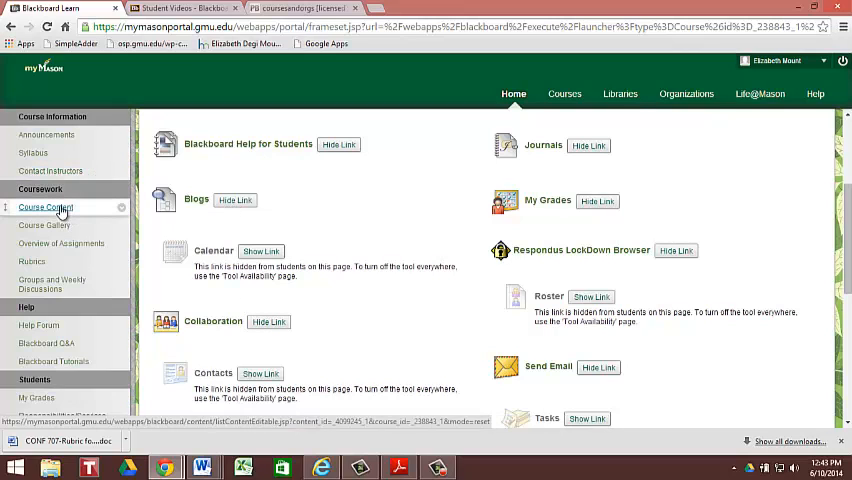
- Revisit Course Content and the Unit 0 pre-start folder with quiz, blog post and welcome videos
{"action": "left_click", "coordinate": [44, 208]}
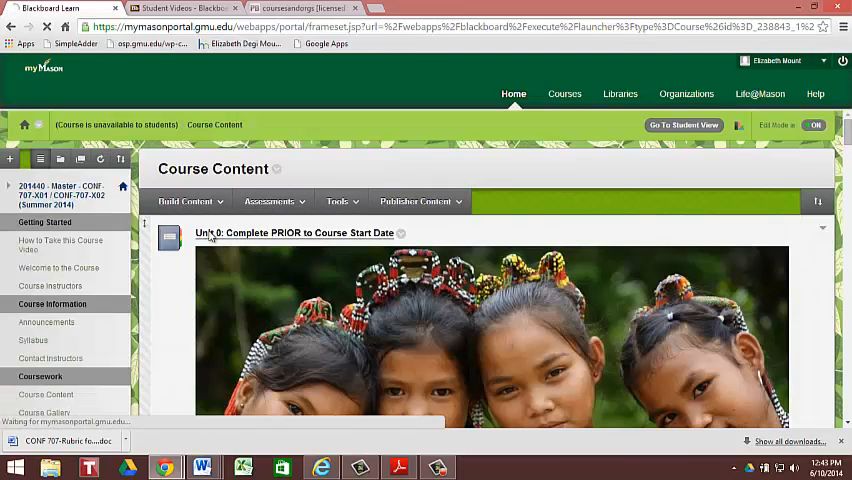
{"action": "left_click", "coordinate": [292, 232]}
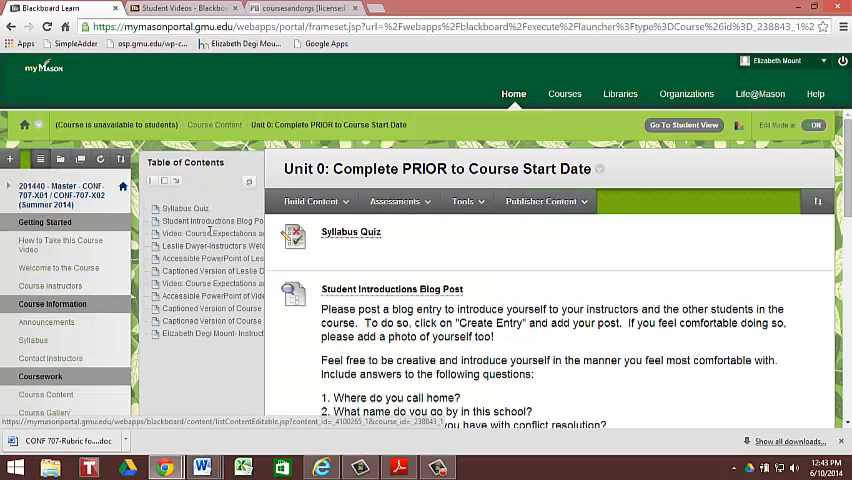
{"action": "scroll", "scroll_direction": "down", "scroll_amount": 3}
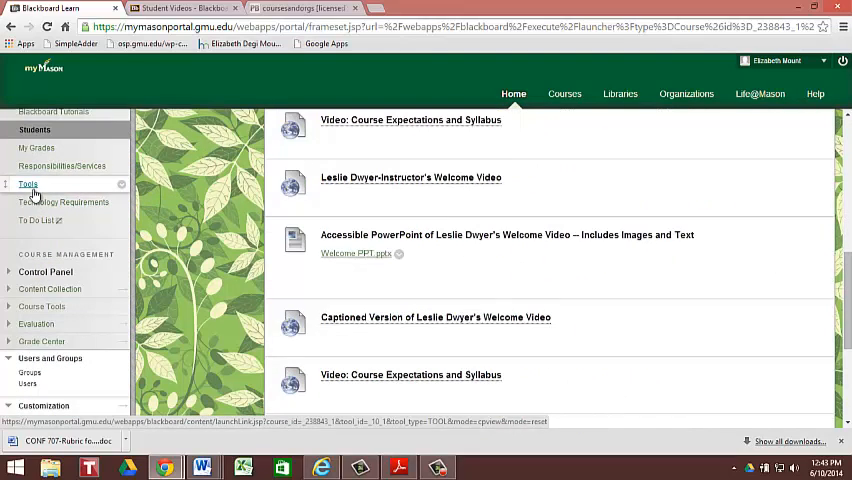
- Scroll through the course Tools list: Announcements, Glossary, Collaborate, Groups, Blogs, My Grades
{"action": "left_click", "coordinate": [28, 184]}
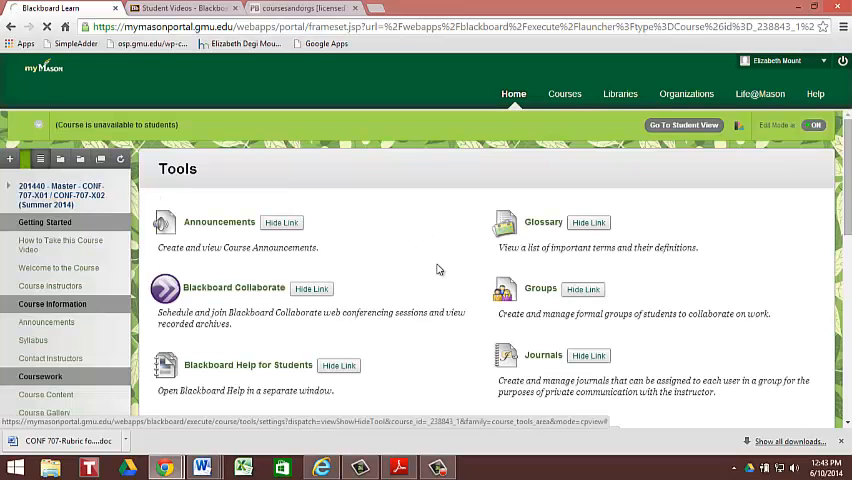
{"action": "scroll", "scroll_direction": "down", "scroll_amount": 3}
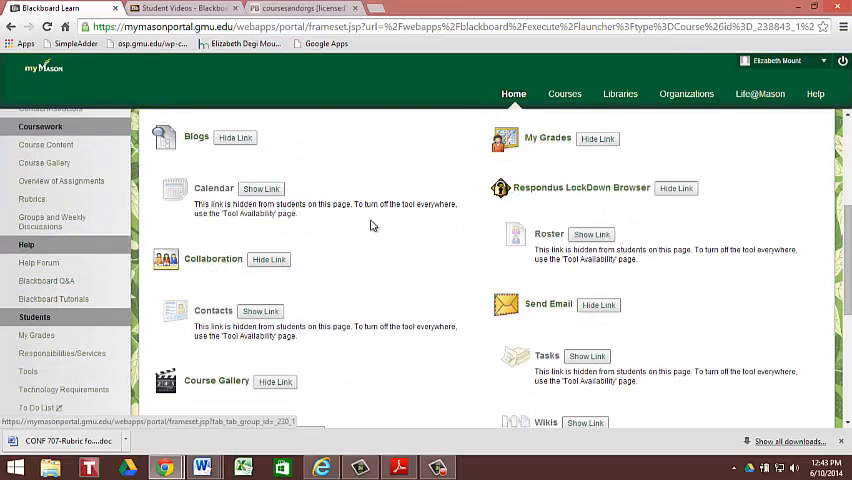
{"action": "scroll", "scroll_direction": "down", "scroll_amount": 3}
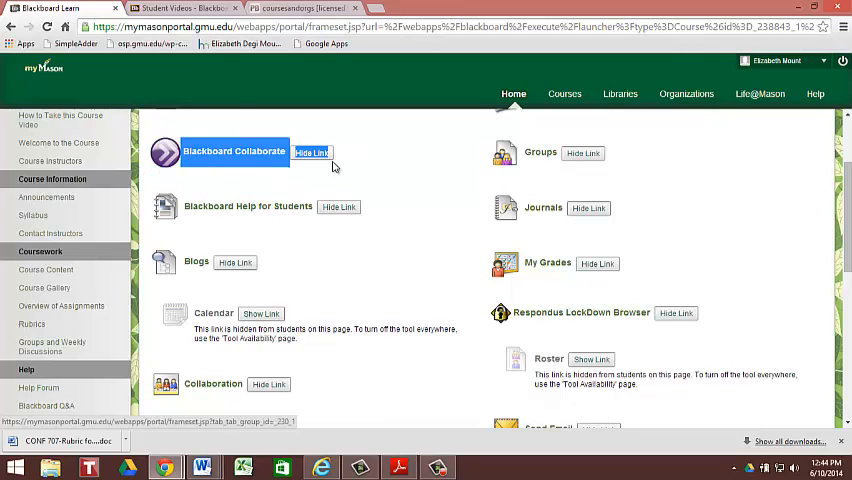
{"action": "mouse_move", "coordinate": [360, 168]}
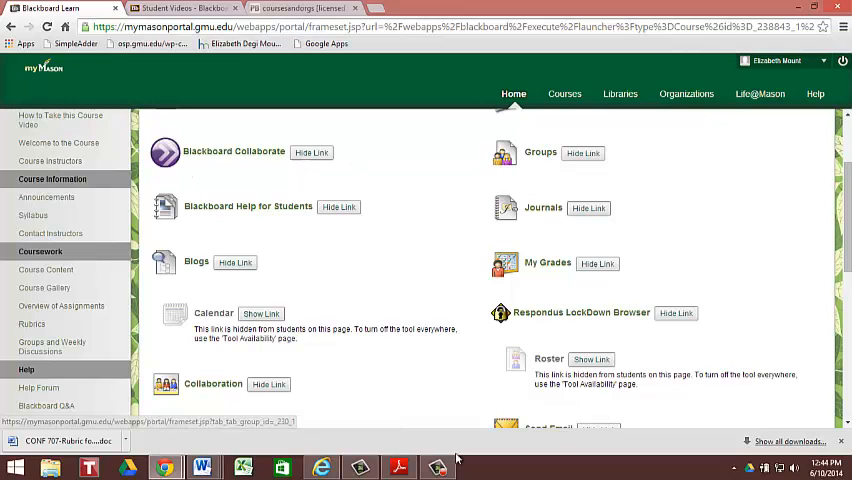
{"action": "scroll", "scroll_direction": "down", "scroll_amount": 3}
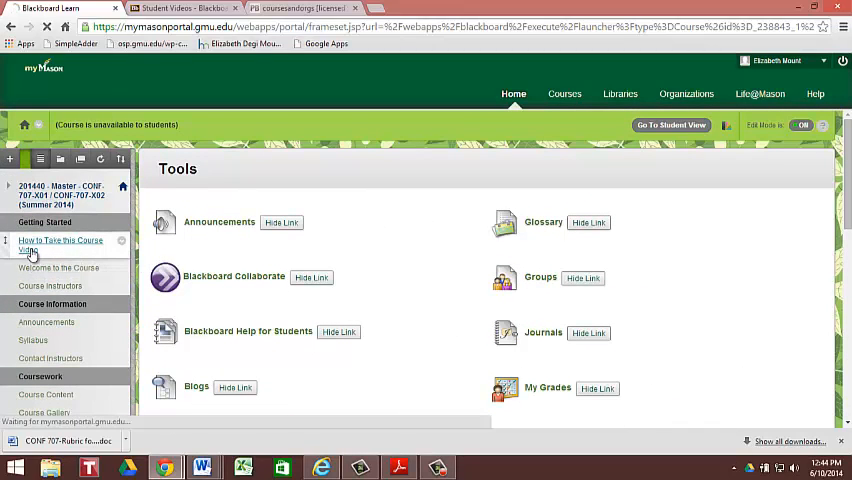
- View the How to Take this Course Video page, then the instructors' welcome videos and PowerPoint
{"action": "left_click", "coordinate": [60, 244]}
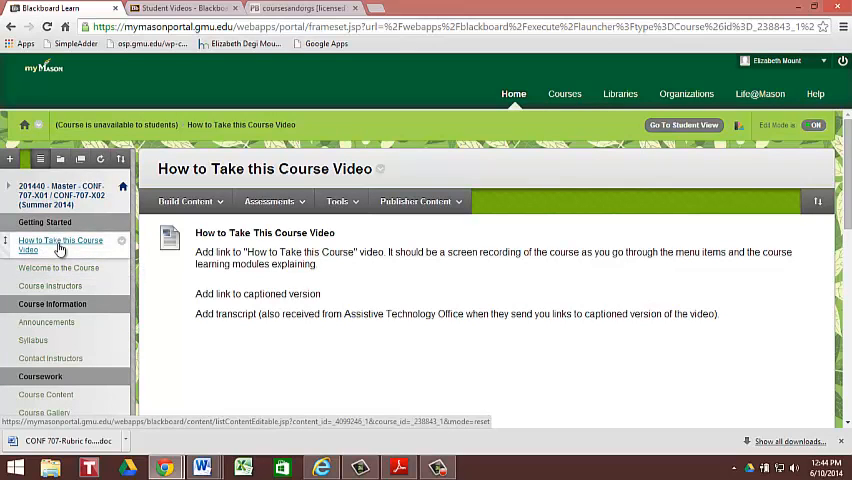
{"action": "left_click", "coordinate": [60, 244]}
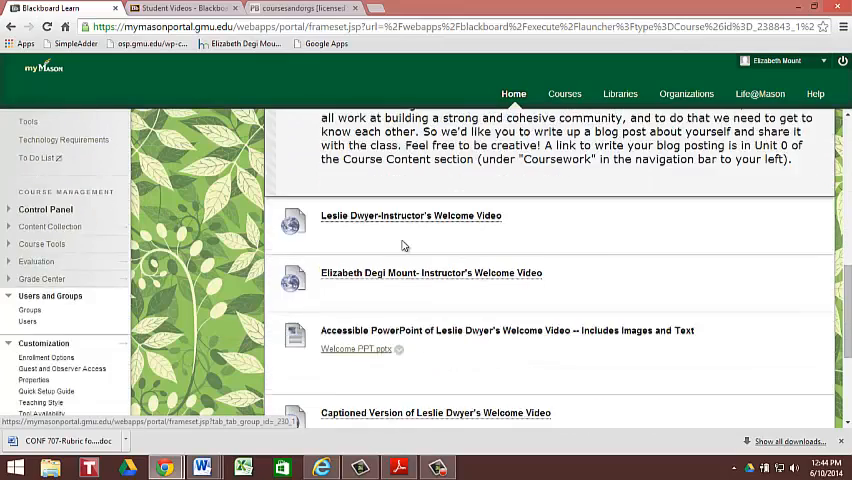
{"action": "scroll", "scroll_direction": "down", "scroll_amount": 3}
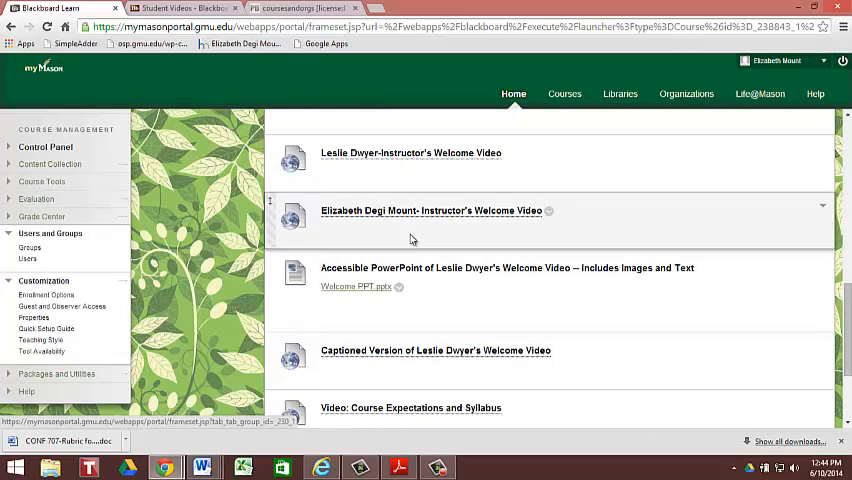